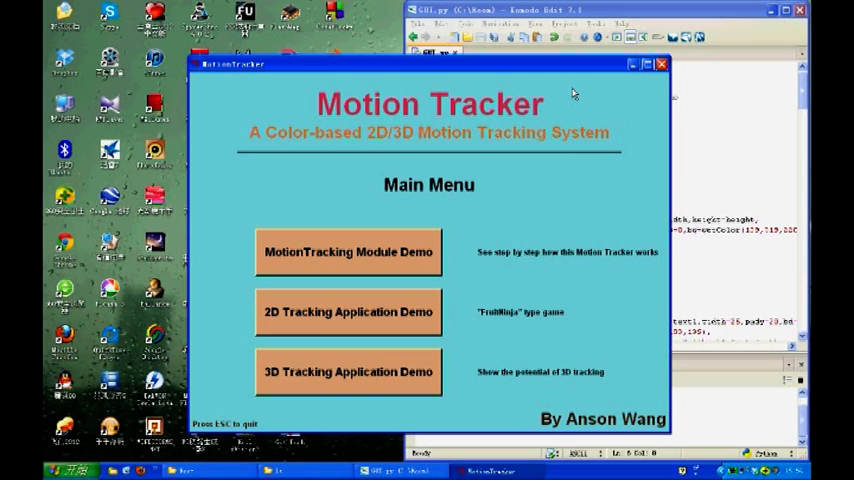
- Launch the first tracking demo from the Motion Tracker main menu
left_click(348, 251)
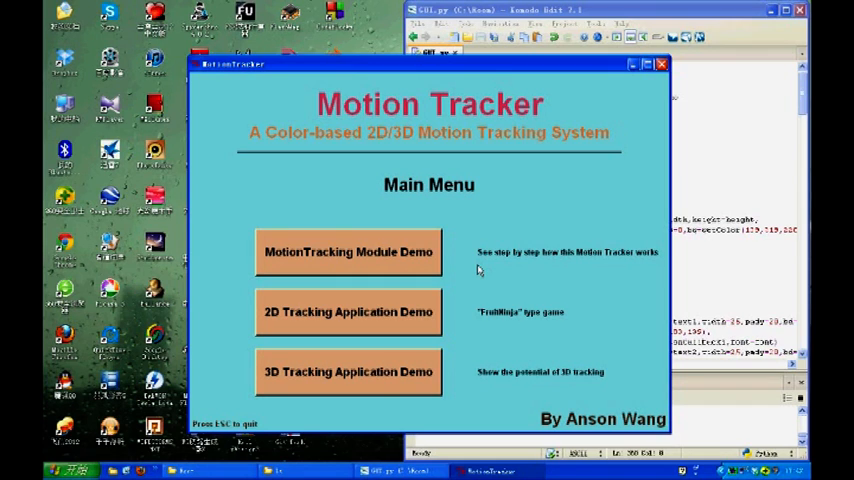
mouse_move(405, 303)
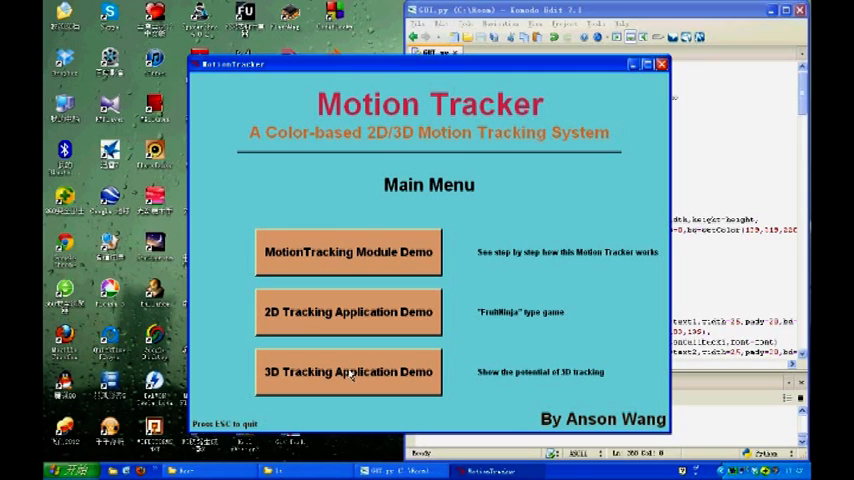
- Launch the 3D Tracking Application Demo from the Main Menu
left_click(348, 371)
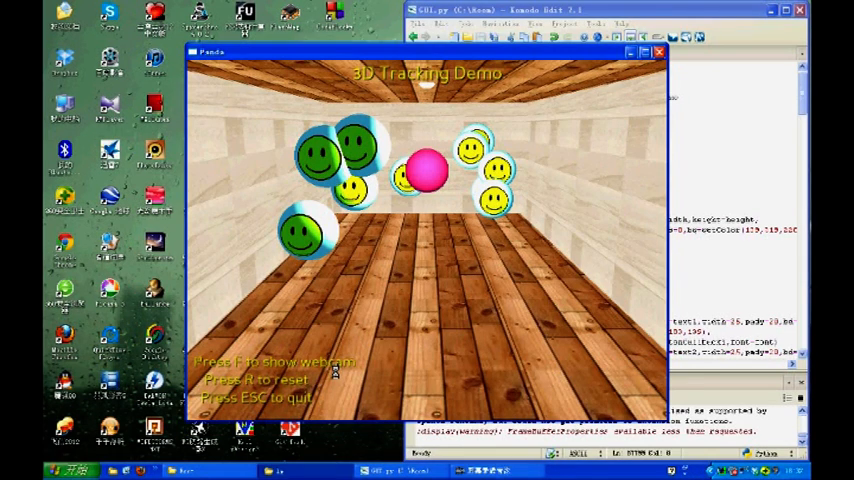